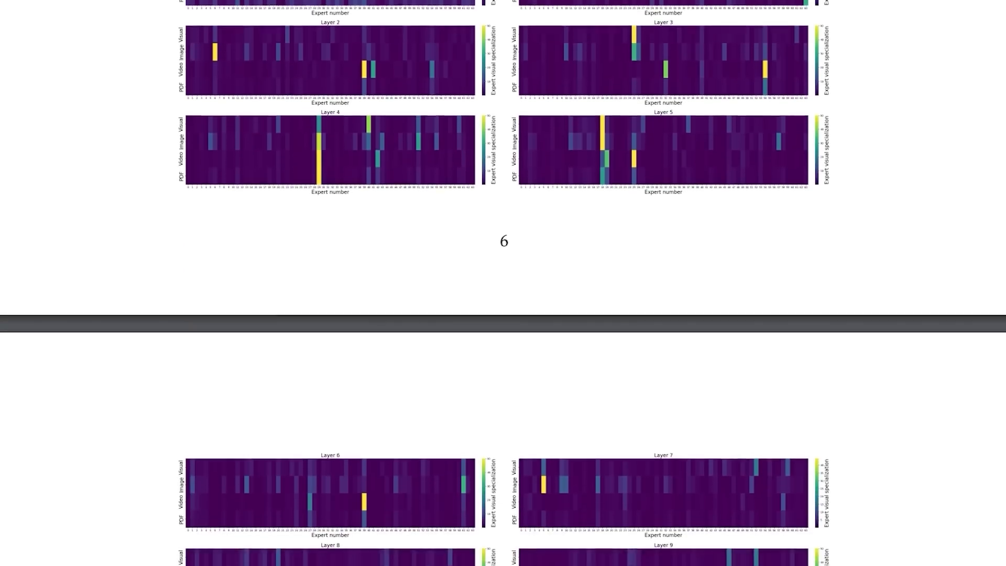
{"action": "scroll", "scroll_direction": "down", "scroll_amount": 3}
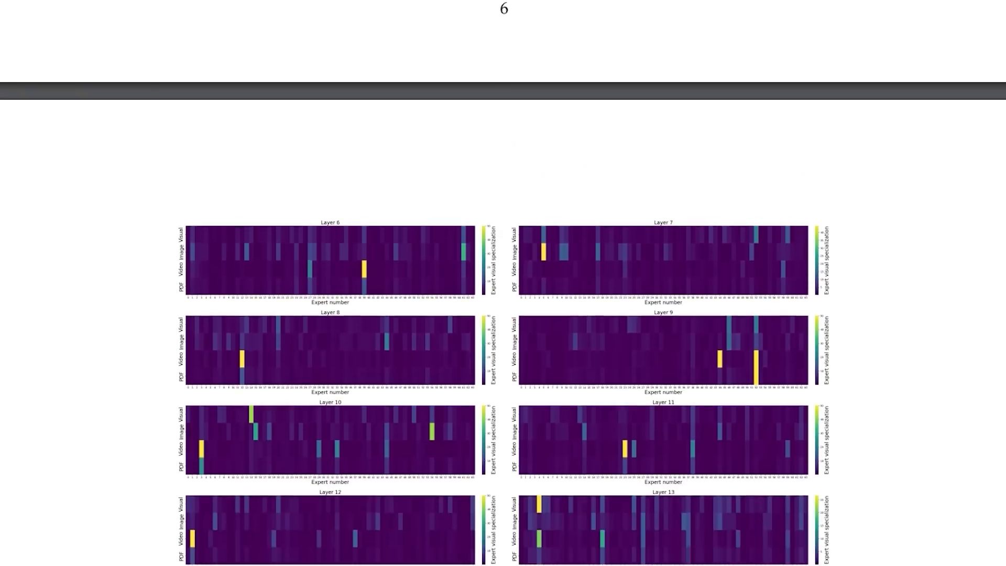
{"action": "scroll", "scroll_direction": "down", "scroll_amount": 3}
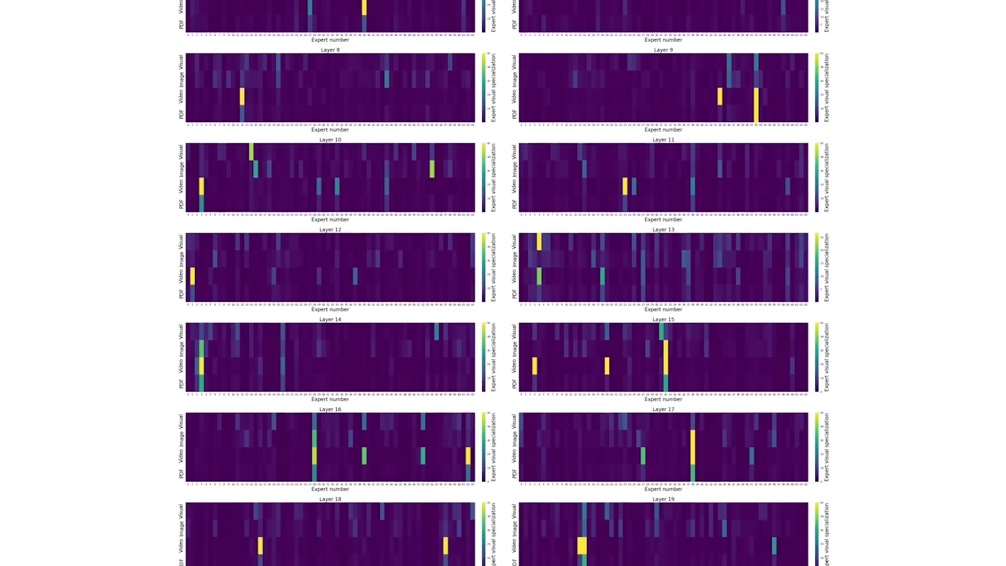
{"action": "scroll", "scroll_direction": "down", "scroll_amount": 3}
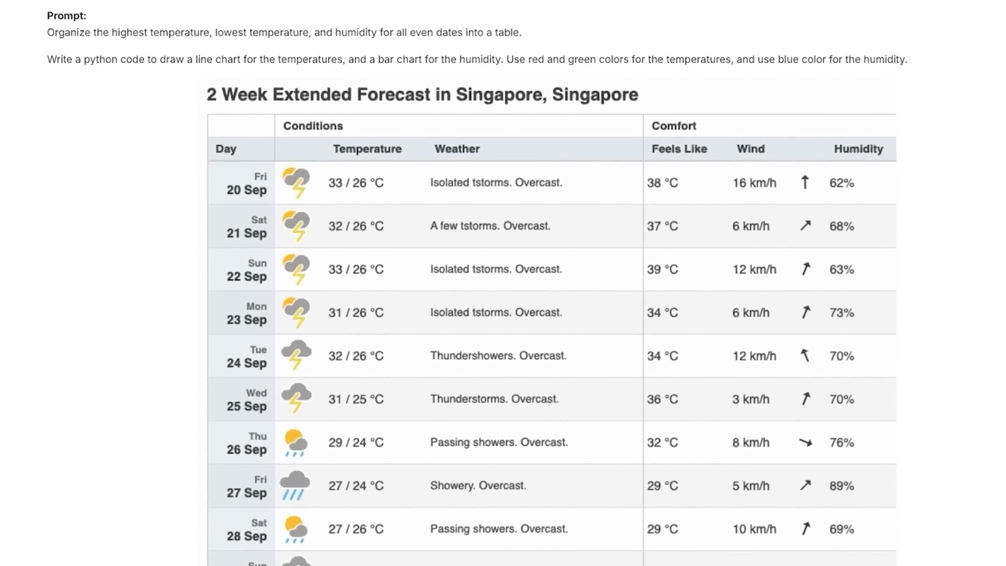
{"action": "scroll", "scroll_direction": "down", "scroll_amount": 3}
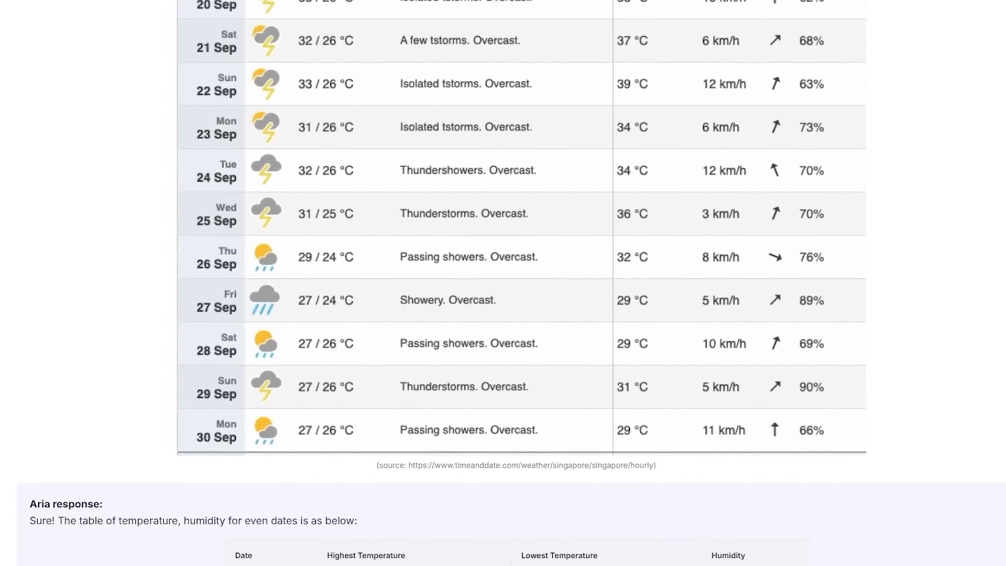
{"action": "scroll", "scroll_direction": "down", "scroll_amount": 3}
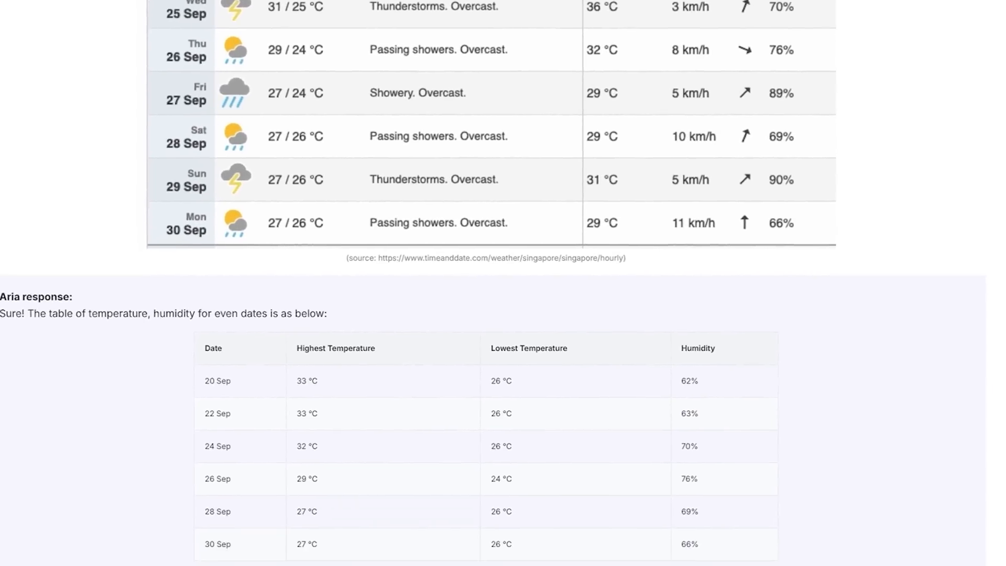
{"action": "scroll", "scroll_direction": "down", "scroll_amount": 3}
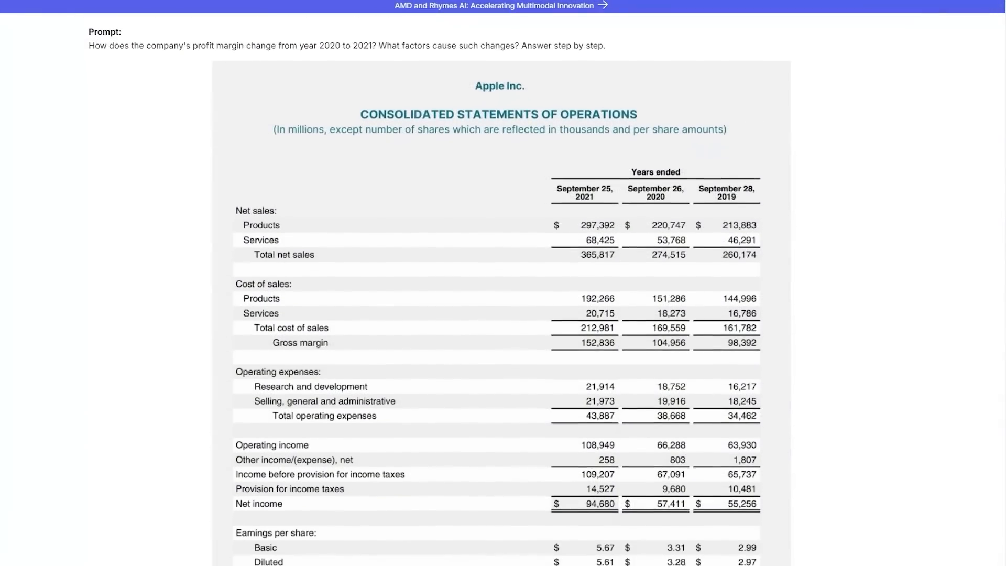
{"action": "scroll", "scroll_direction": "down", "scroll_amount": 3}
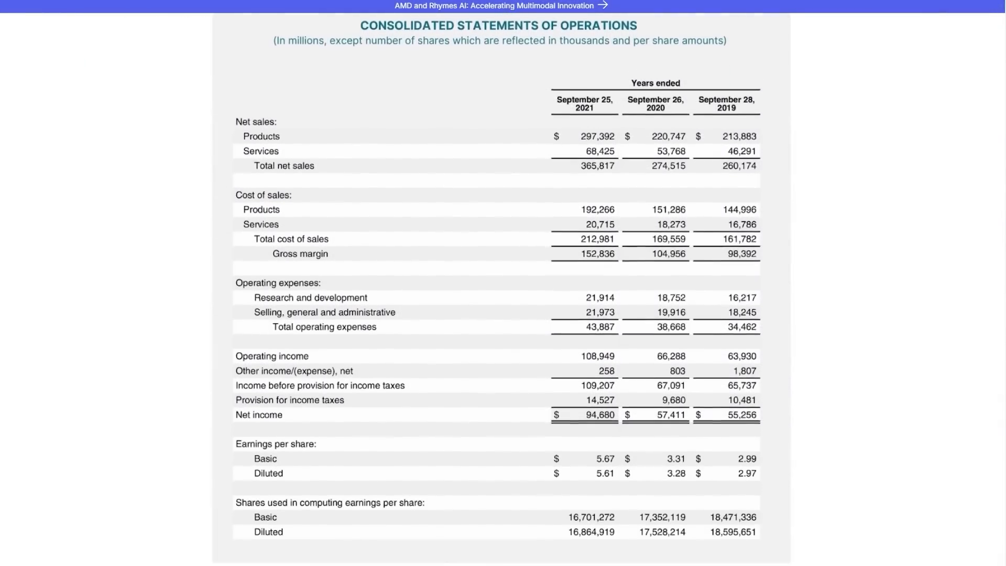